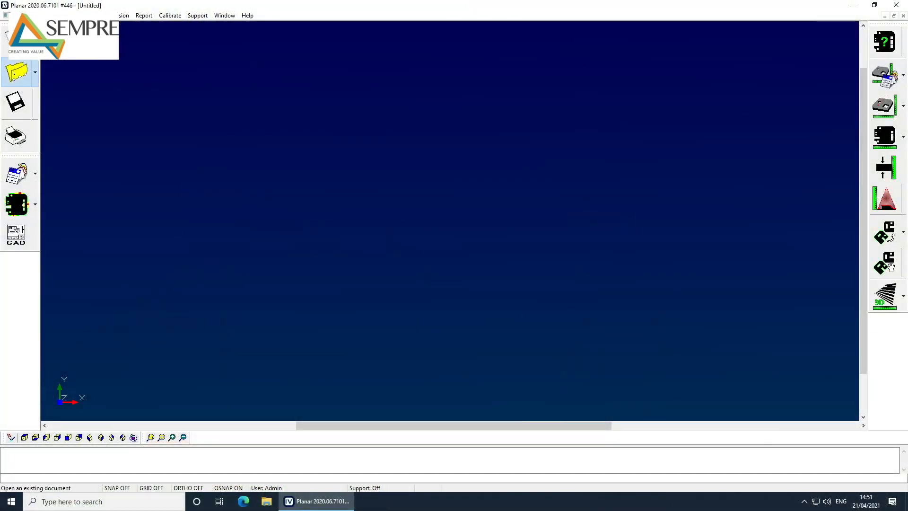
- Open the 2D Demo Part file, showing the CAD outline and the green measured outline
left_click(16, 72)
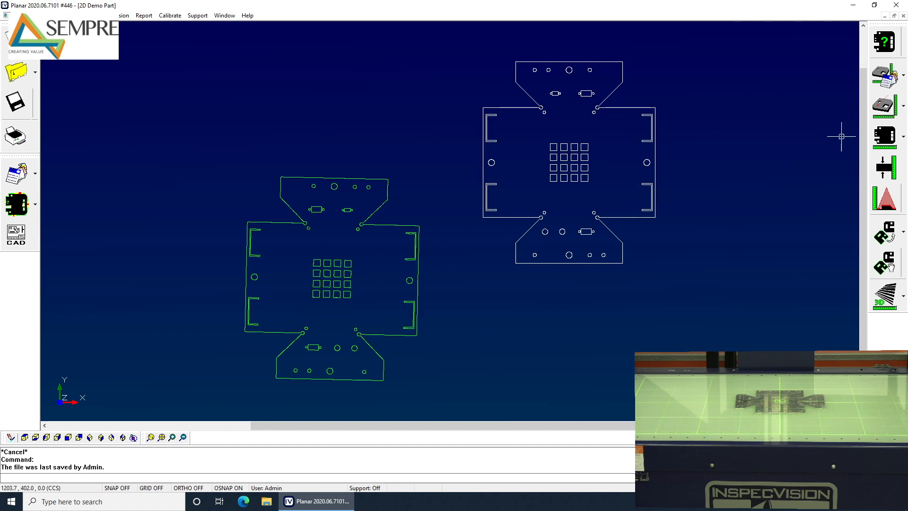
mouse_move(886, 74)
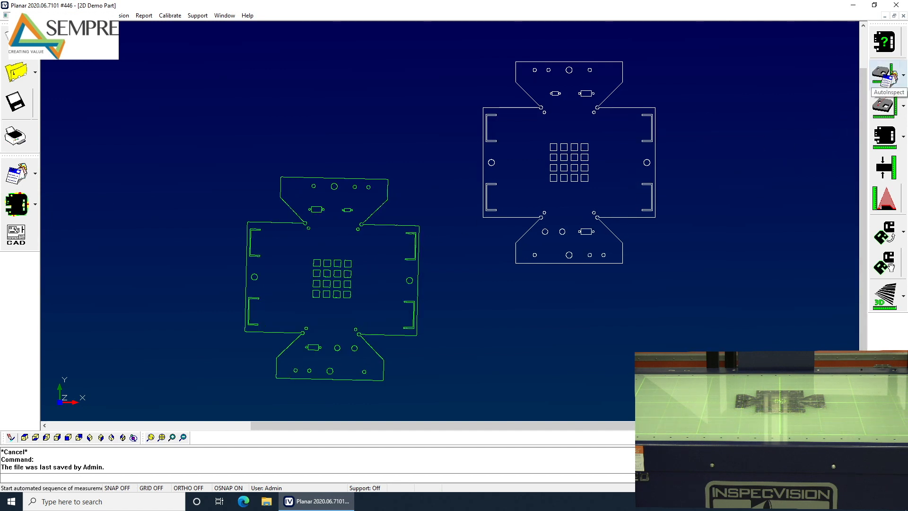
- Run AutoInspect to align the measured part onto the CAD and overlay dimension results
left_click(885, 75)
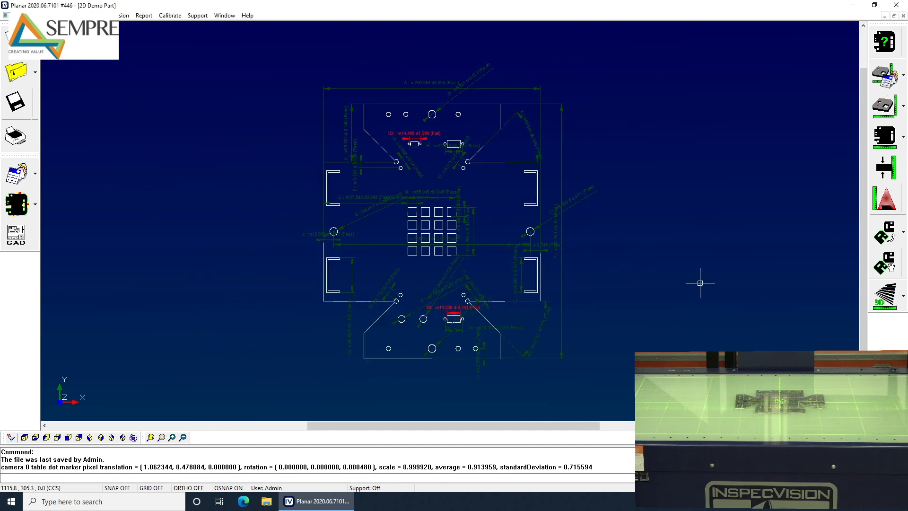
mouse_move(507, 156)
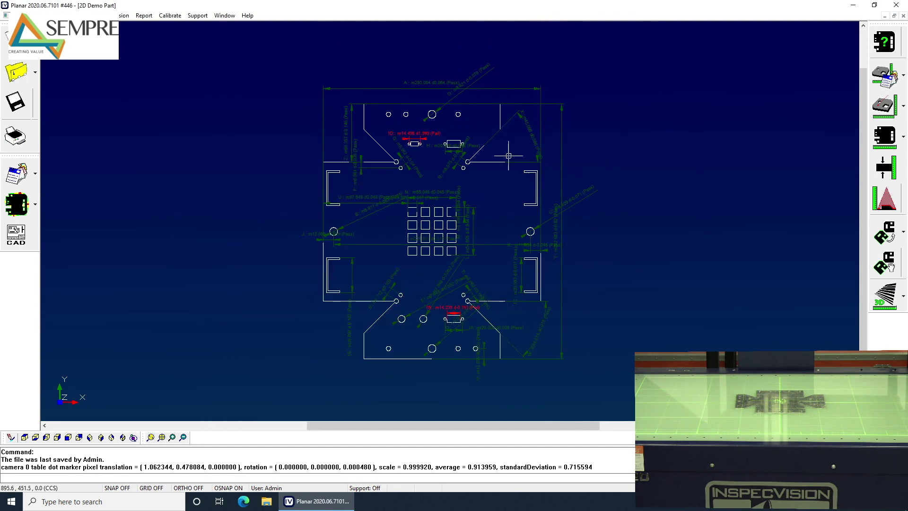
mouse_move(389, 114)
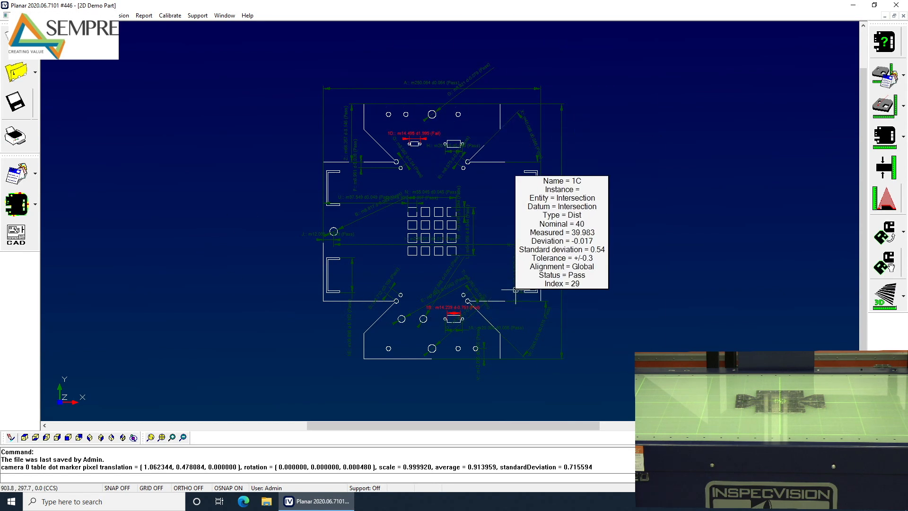
mouse_move(15, 173)
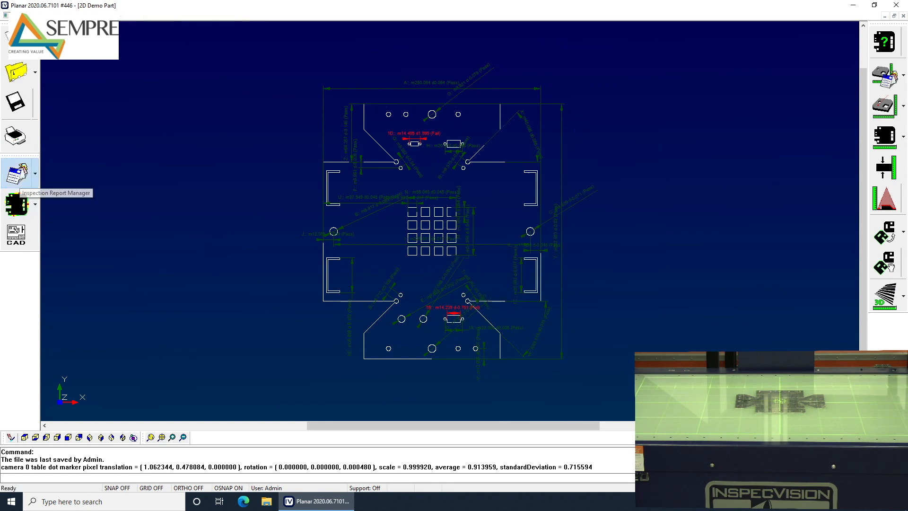
- Review the 2D Demo Part report's 31 items, filtering failures, then show passed items again
left_click(15, 173)
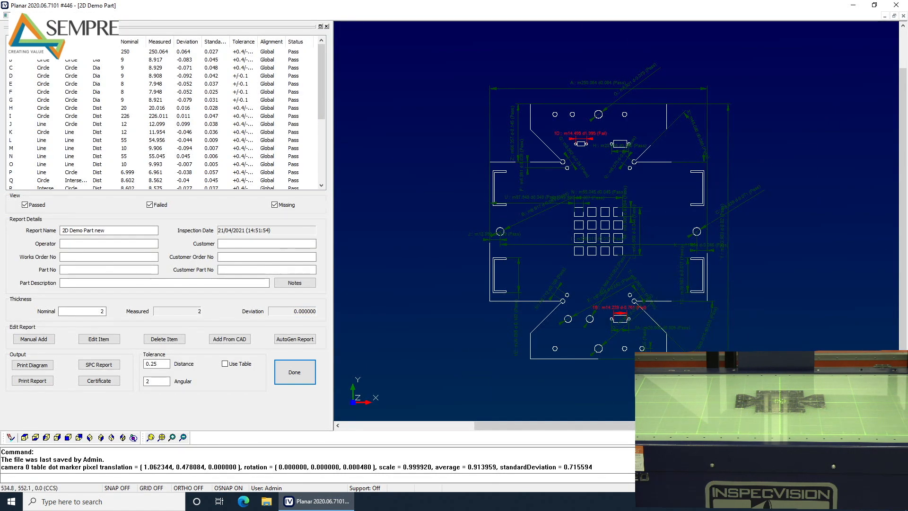
scroll("down", 3)
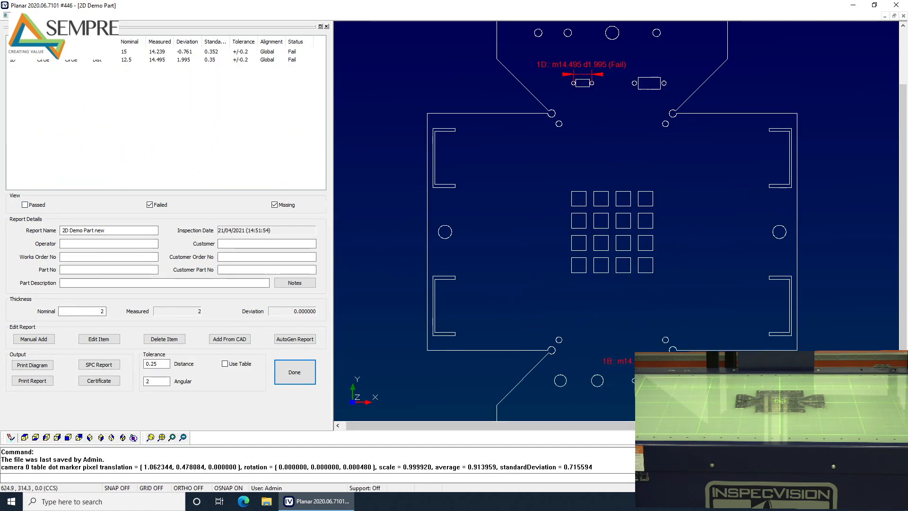
left_click(26, 205)
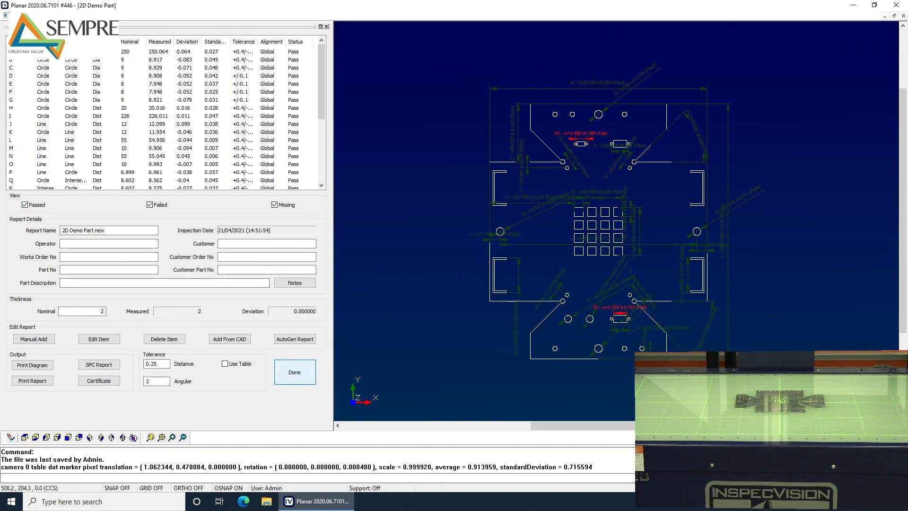
left_click(294, 372)
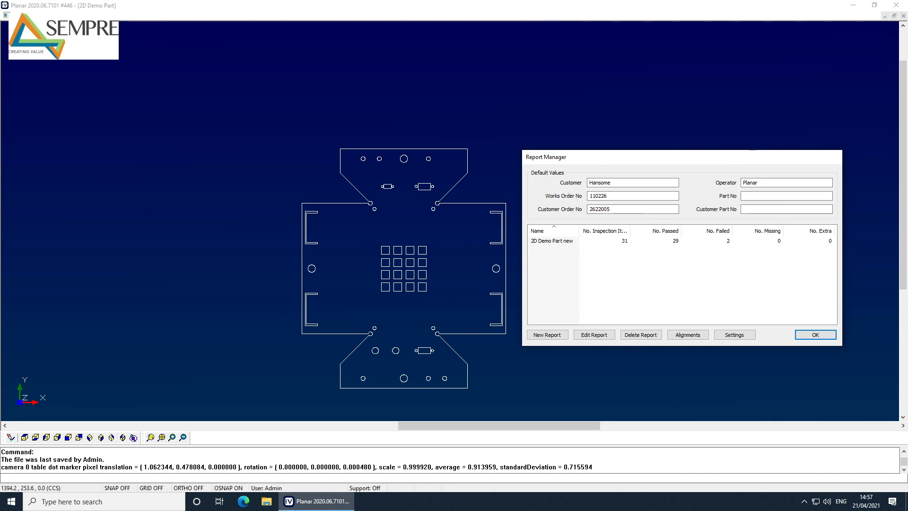
- Close Report Manager and view the deviation colour map with red failing slots
left_click(816, 334)
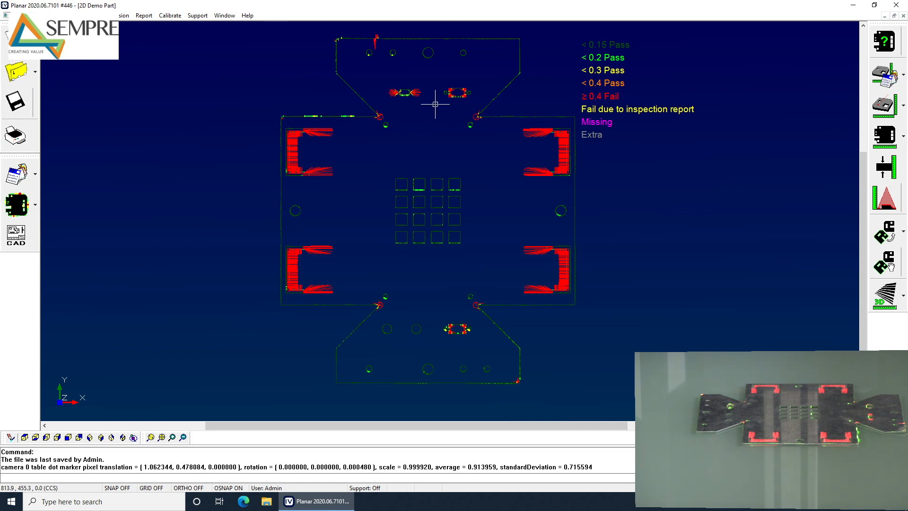
mouse_move(425, 183)
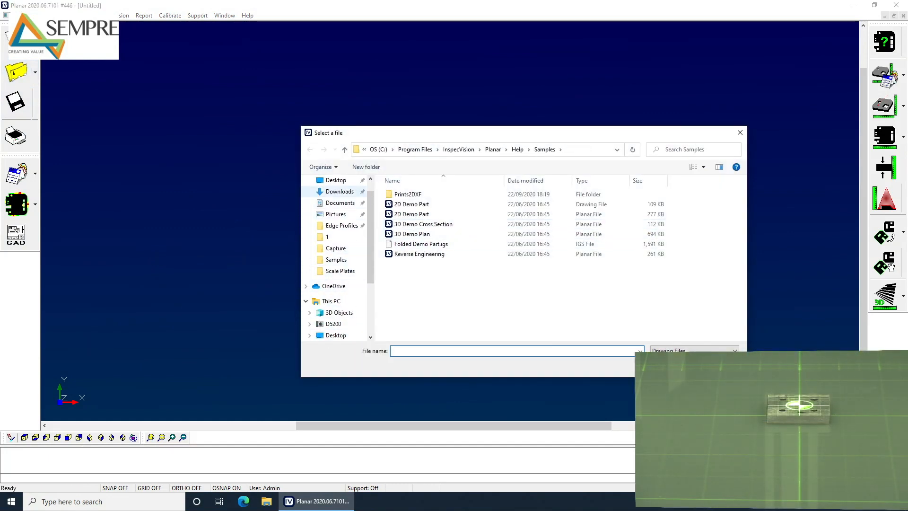
- Import the multi-part sample drawing, keeping all layers in Filter Layers
left_click(336, 179)
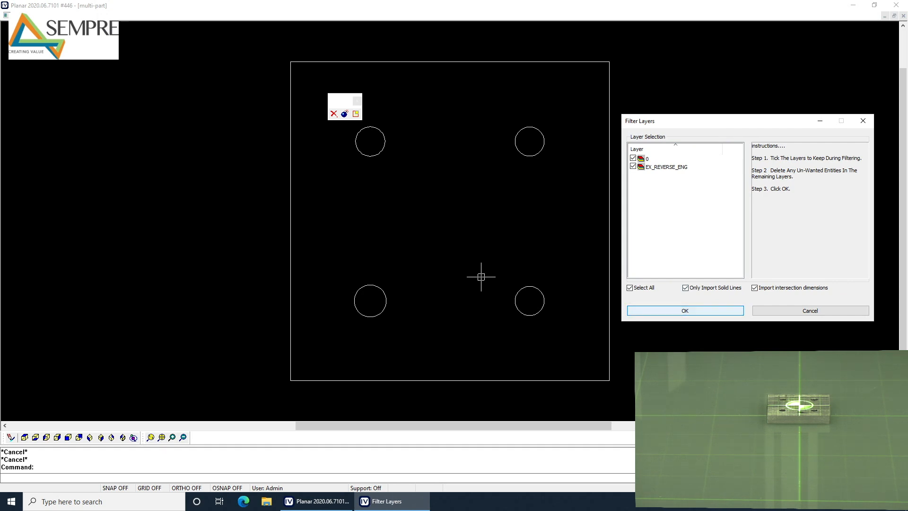
left_click(684, 310)
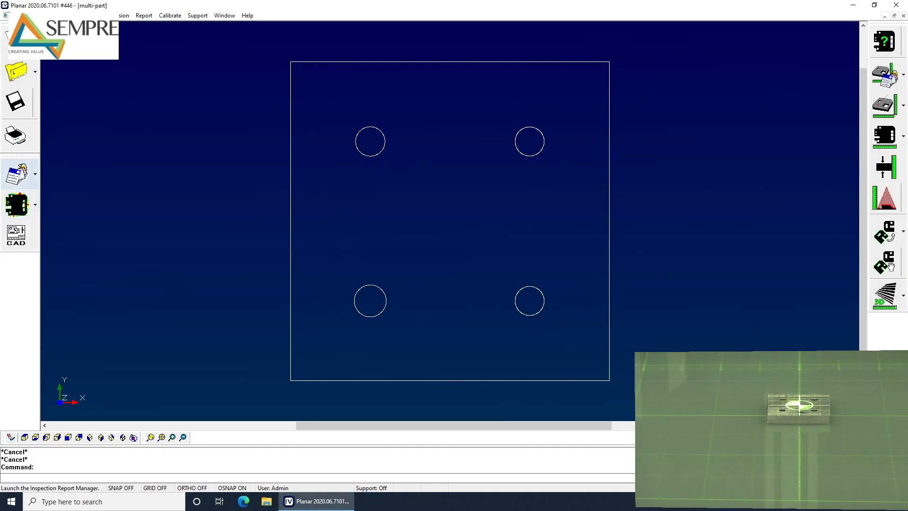
- Start a new multi-part report with the 90 width, 90 height and hole diameter dimensions
left_click(15, 173)
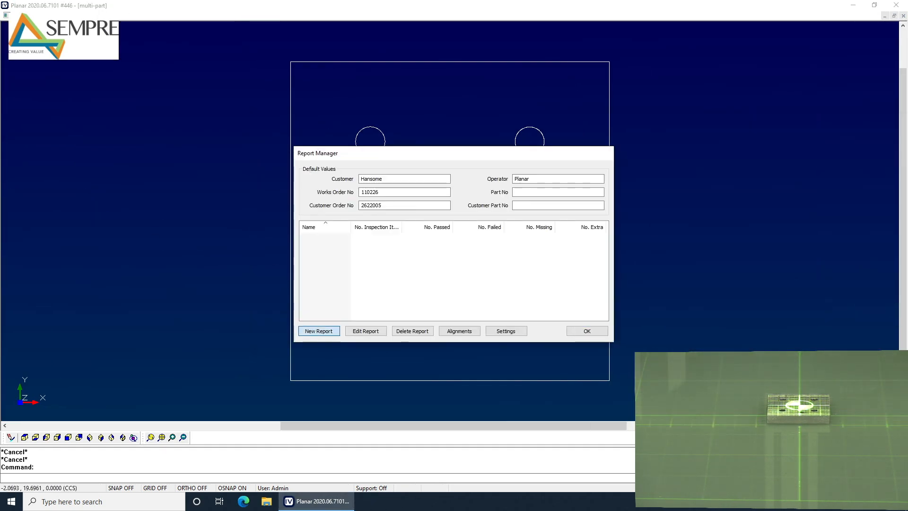
left_click(319, 331)
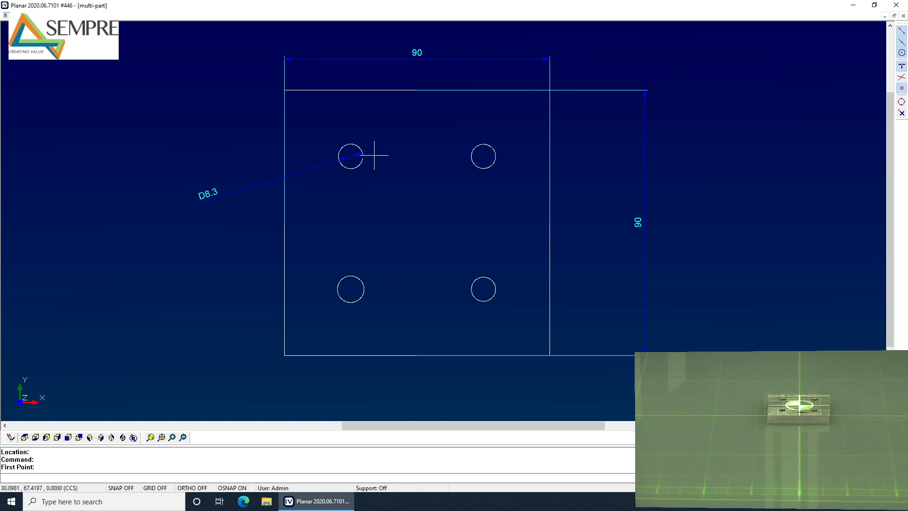
left_click(482, 156)
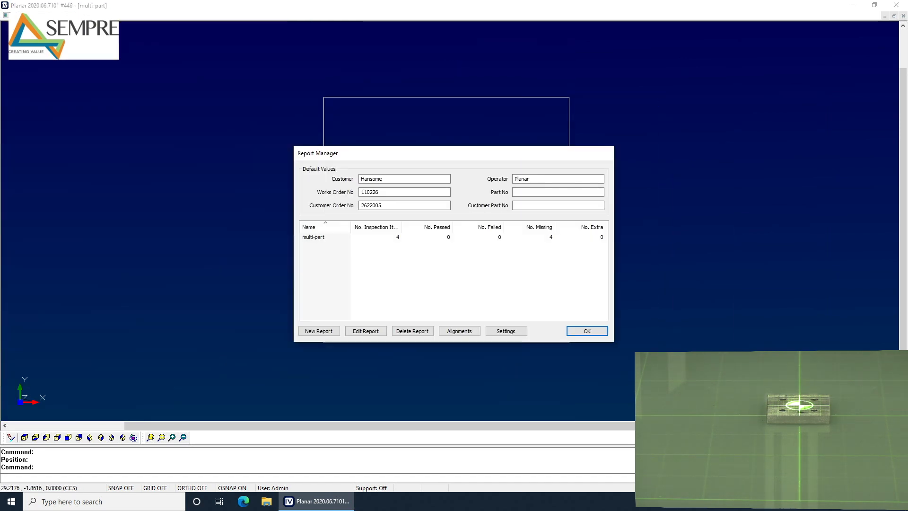
- Close Report Manager and save the multi-part drawing with its four missing dimensions
left_click(587, 330)
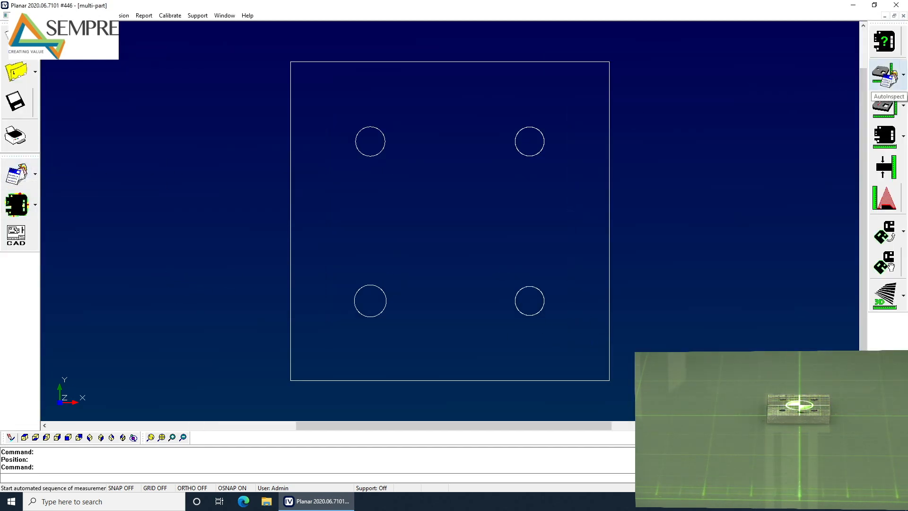
mouse_move(15, 102)
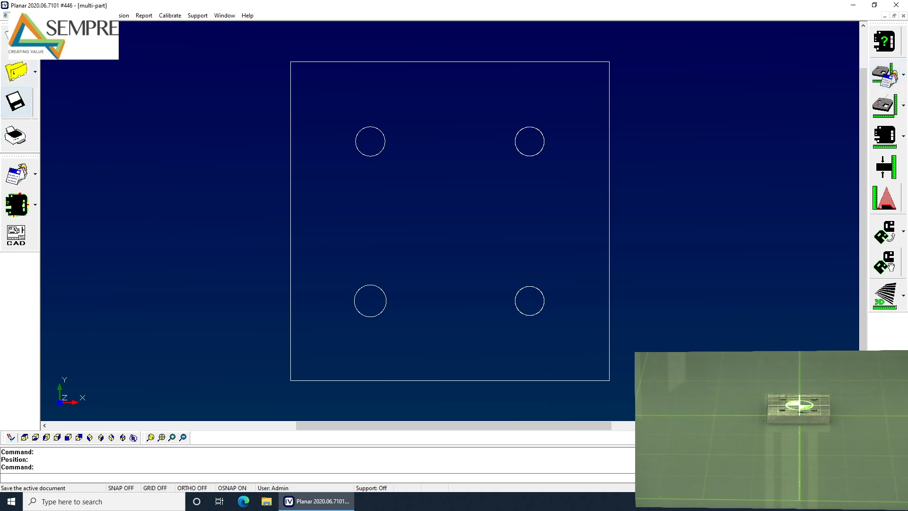
left_click(13, 103)
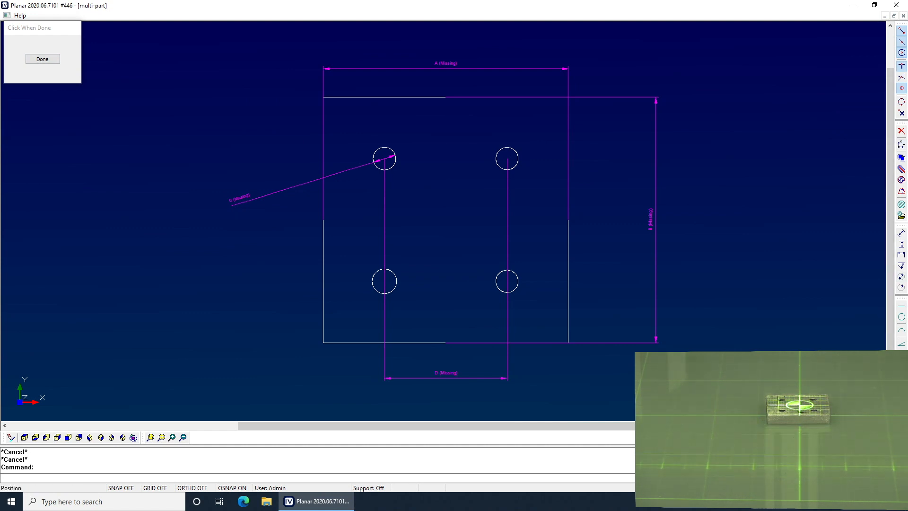
- Add a 0.25 hole position check and a line straightness item, then finish adding items
left_click(42, 59)
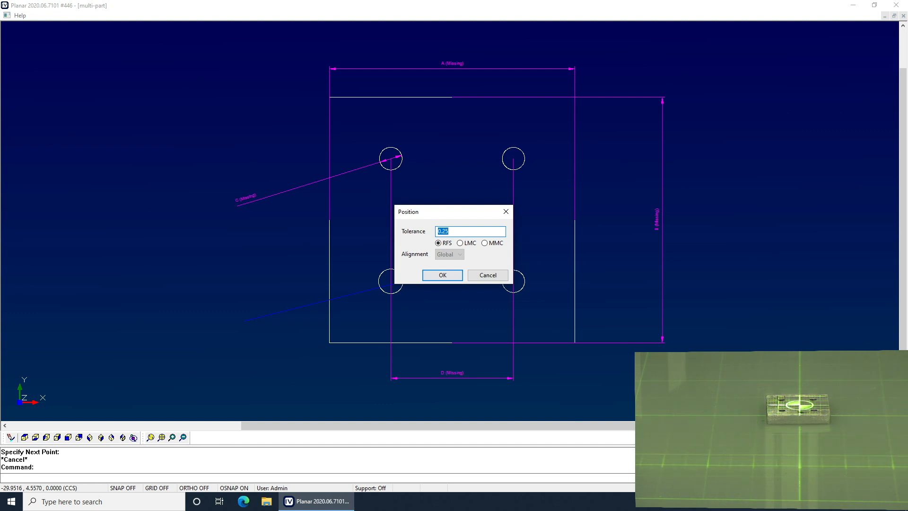
left_click(442, 275)
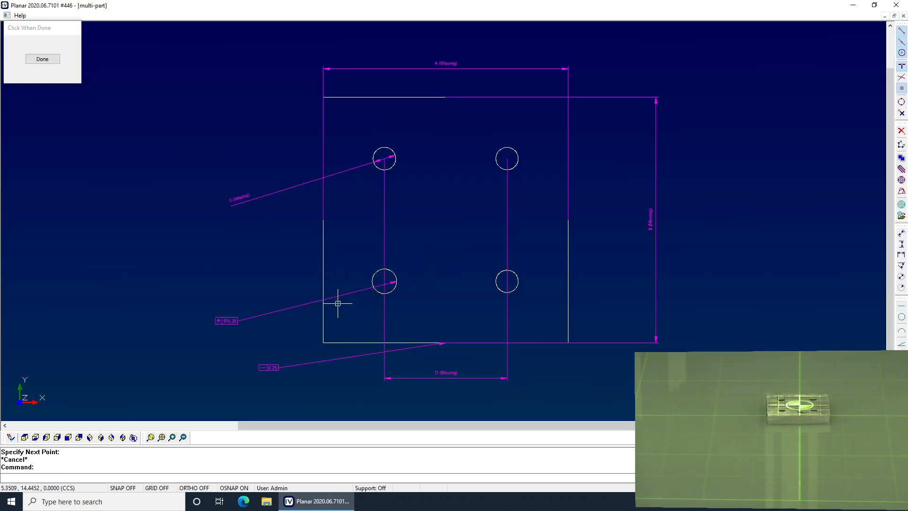
left_click(42, 59)
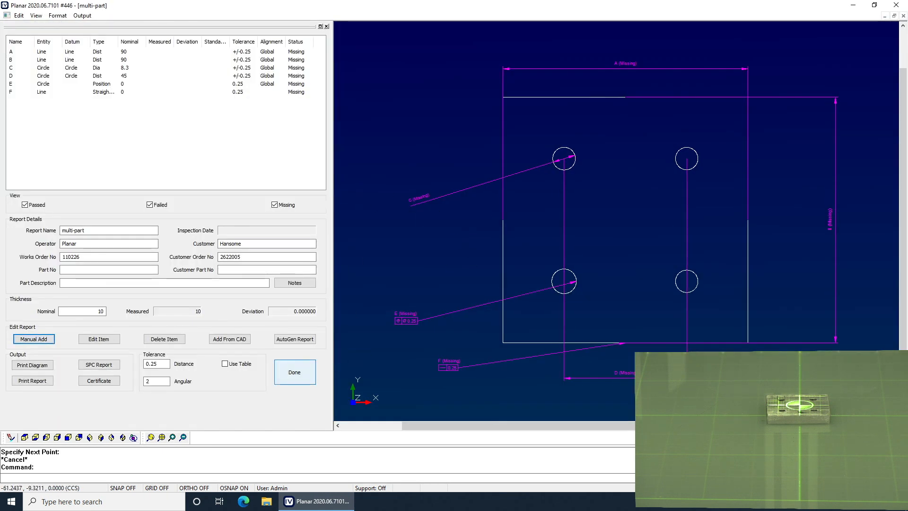
- Inspect the single plate and review results: A, E, F failing; B, C, D passing
left_click(295, 372)
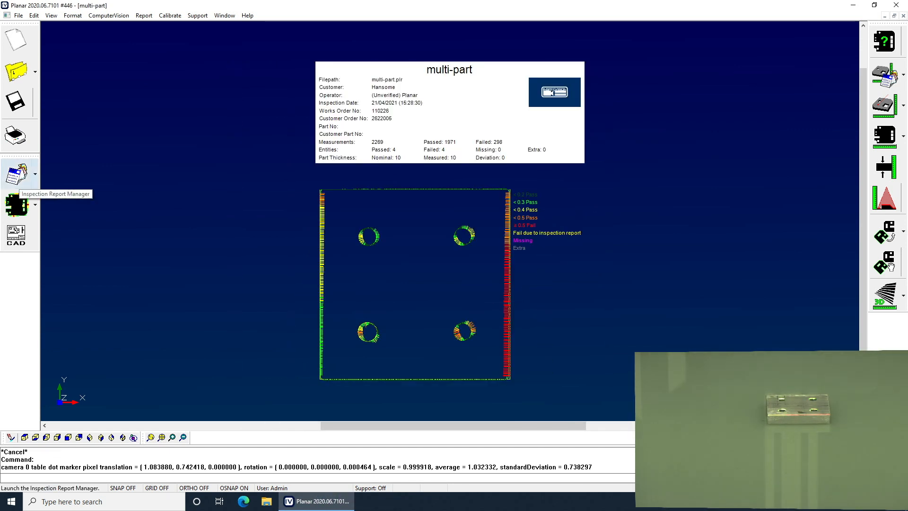
left_click(18, 174)
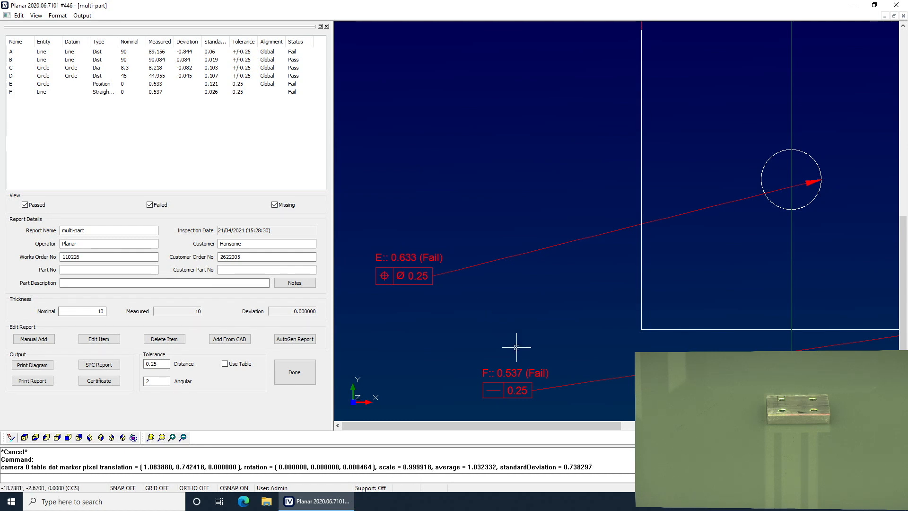
mouse_move(488, 398)
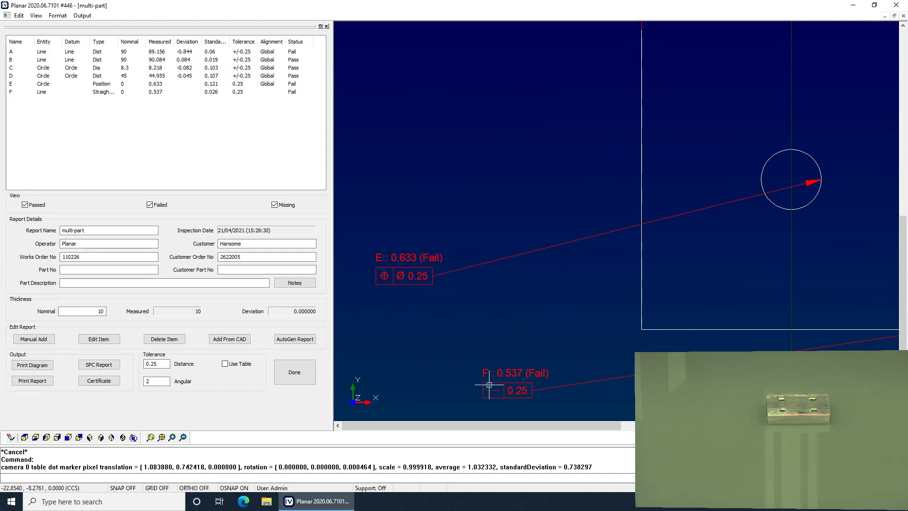
left_click(295, 371)
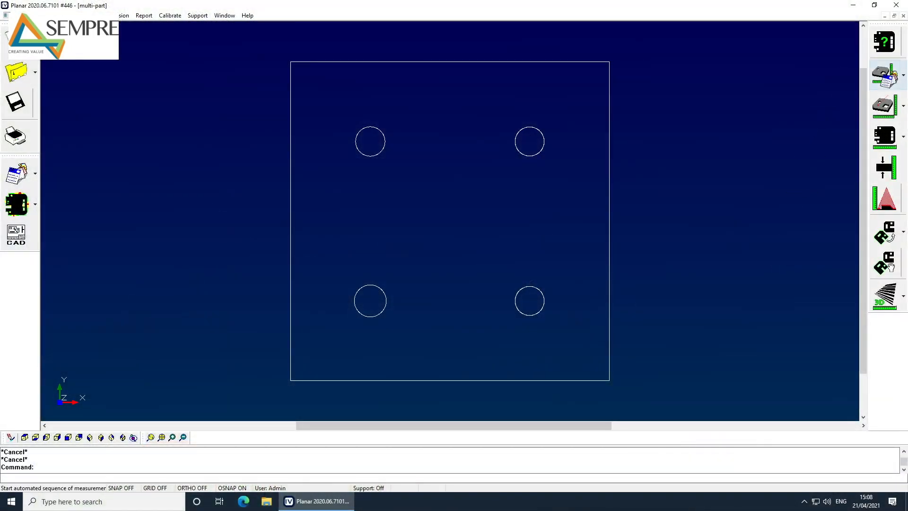
- Run the automated multi-part sequence on plates 1–3: 10 entities passed, 14 failed
left_click(884, 74)
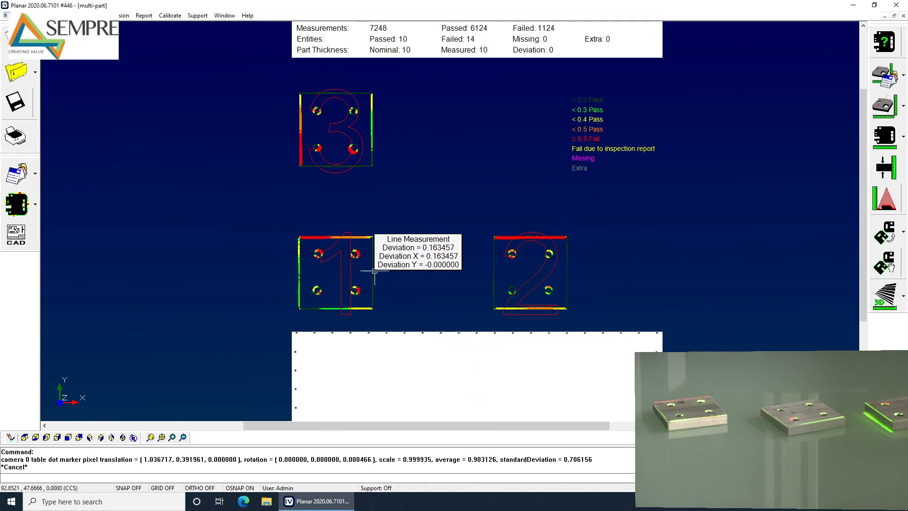
mouse_move(137, 216)
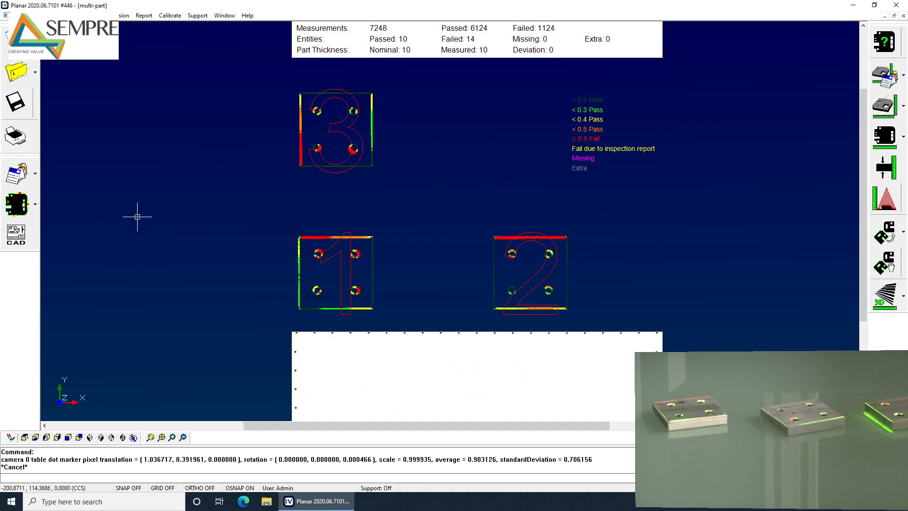
mouse_move(884, 136)
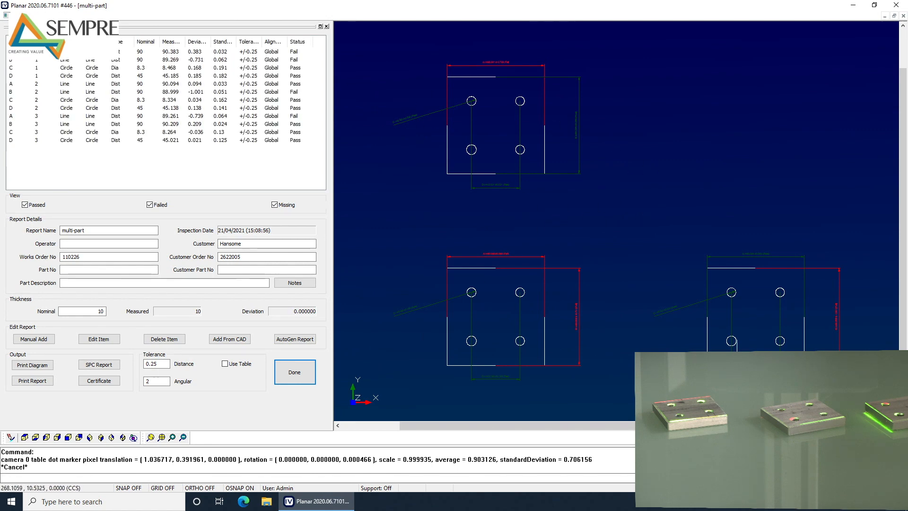
mouse_move(638, 347)
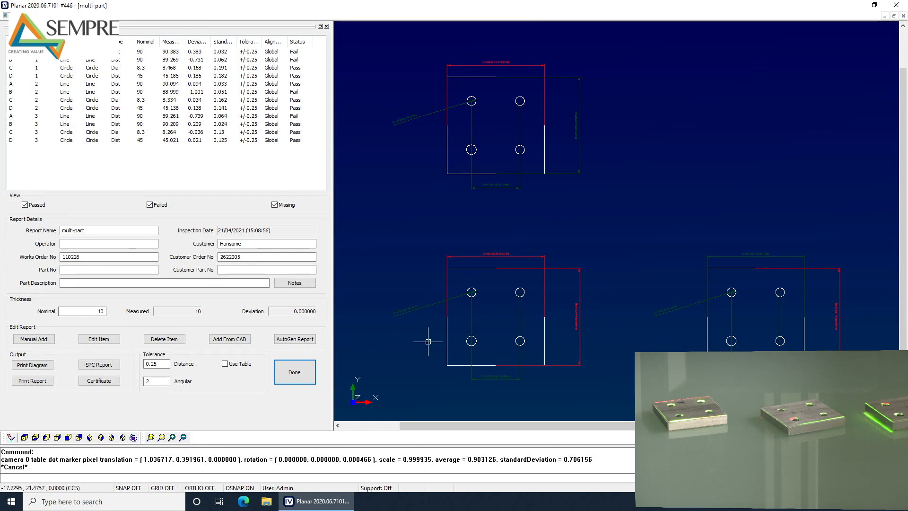
- Close the multi-part inspection report
left_click(295, 371)
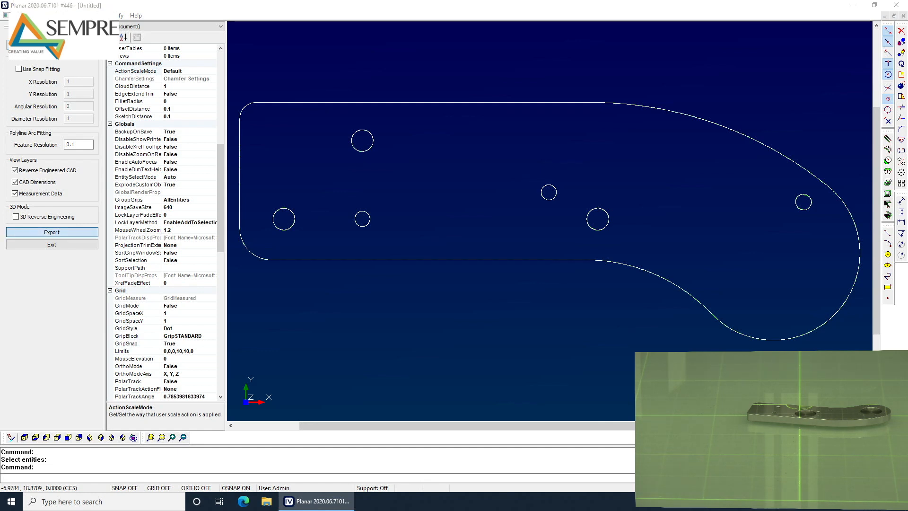
- Start exporting the reverse-engineered bracket outline with Export
left_click(52, 231)
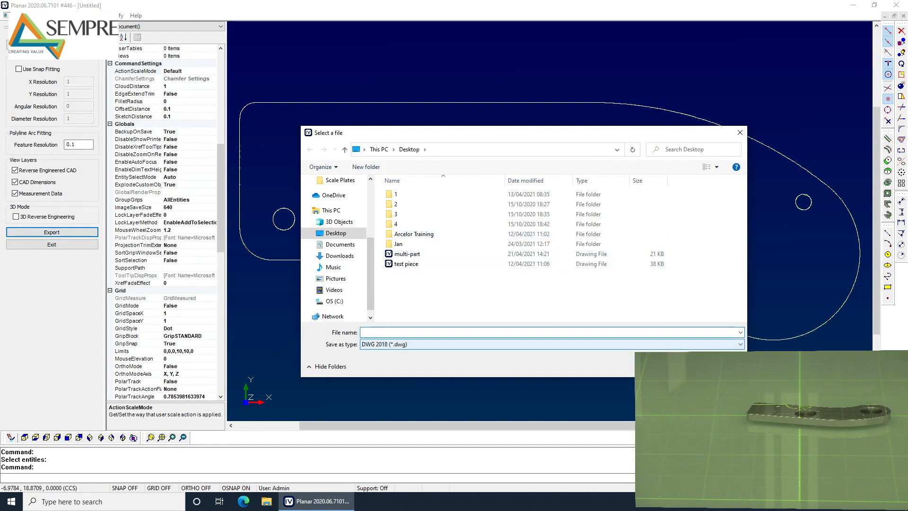
- Export the bracket outline as the DWG 2018 file 'demo part'
left_click(739, 343)
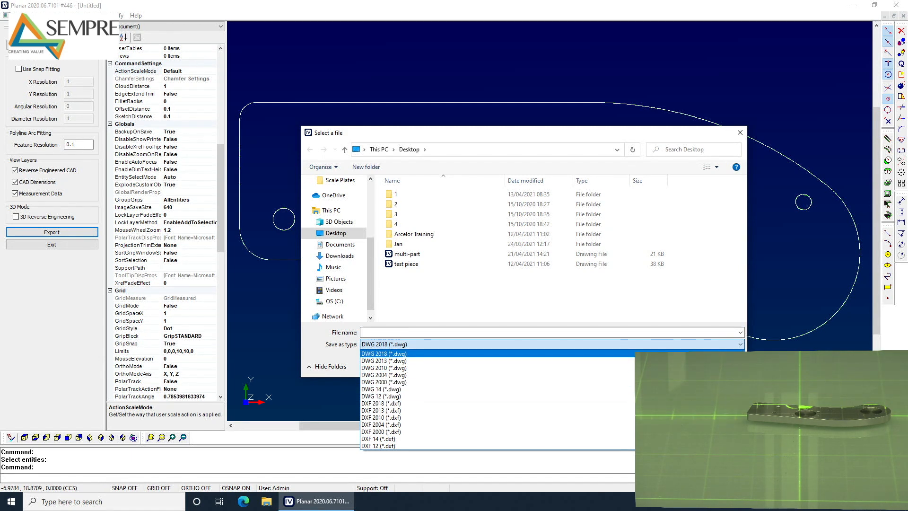
left_click(384, 353)
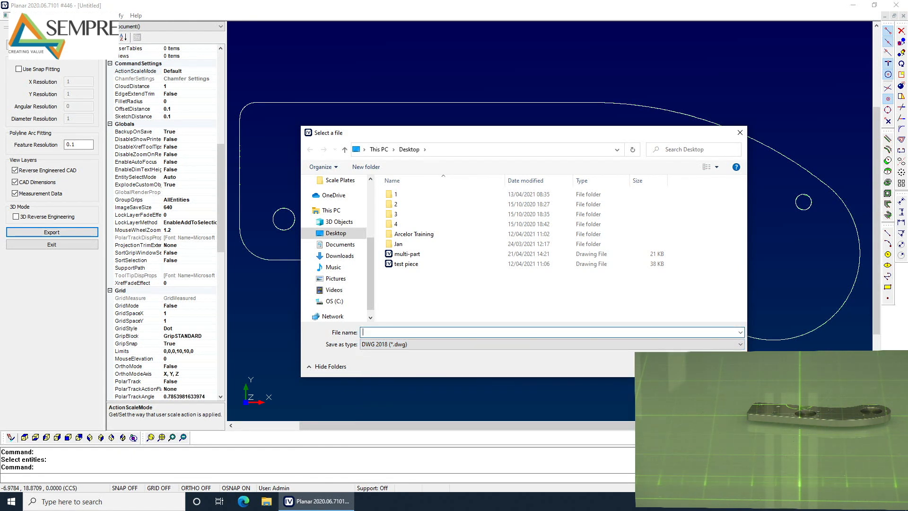
type("demo p")
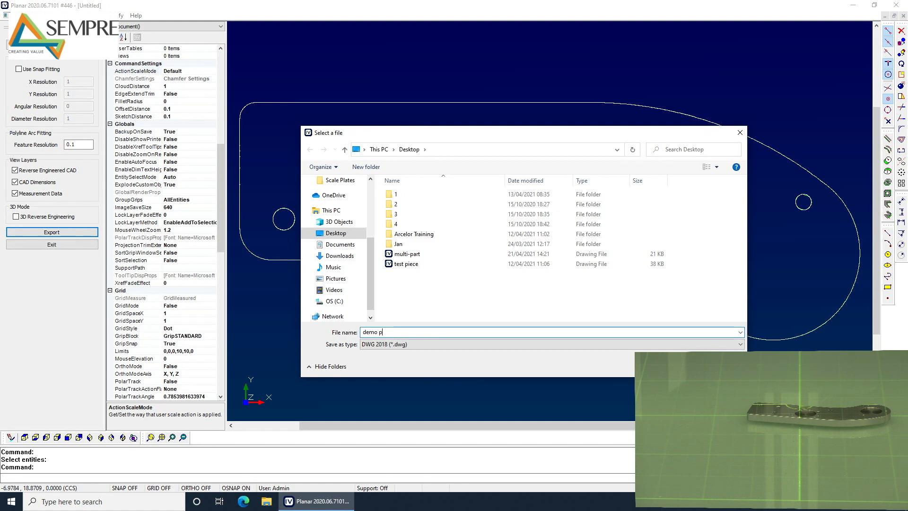
type("art")
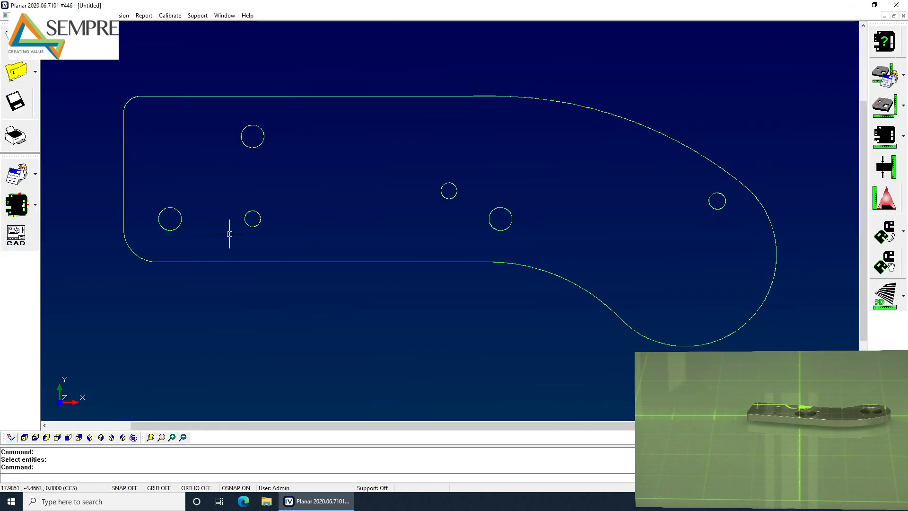
mouse_move(813, 172)
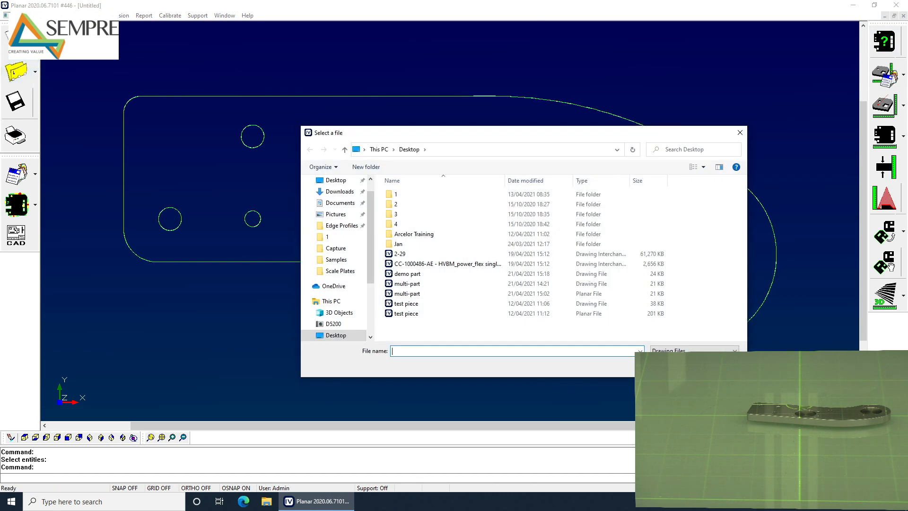
- Reopen the saved demo part drawing, accepting its layers and dismissing the report manager
left_click(406, 283)
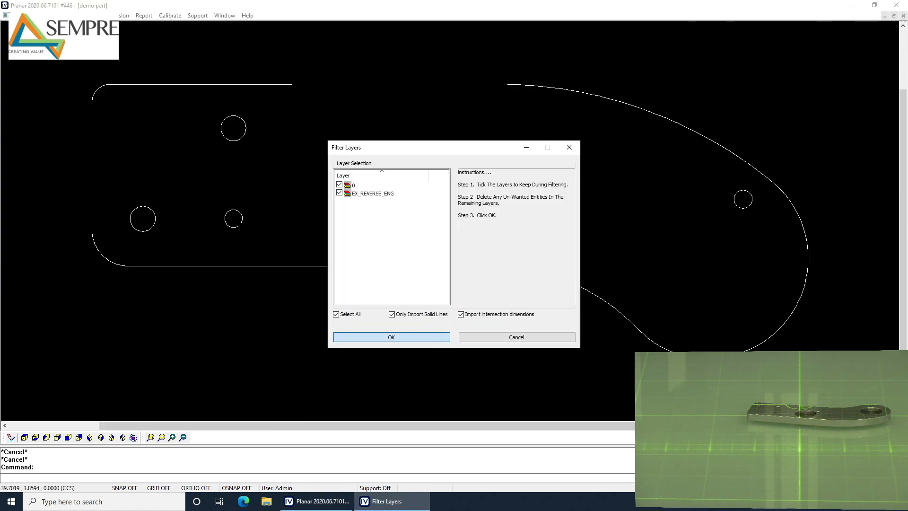
left_click(391, 337)
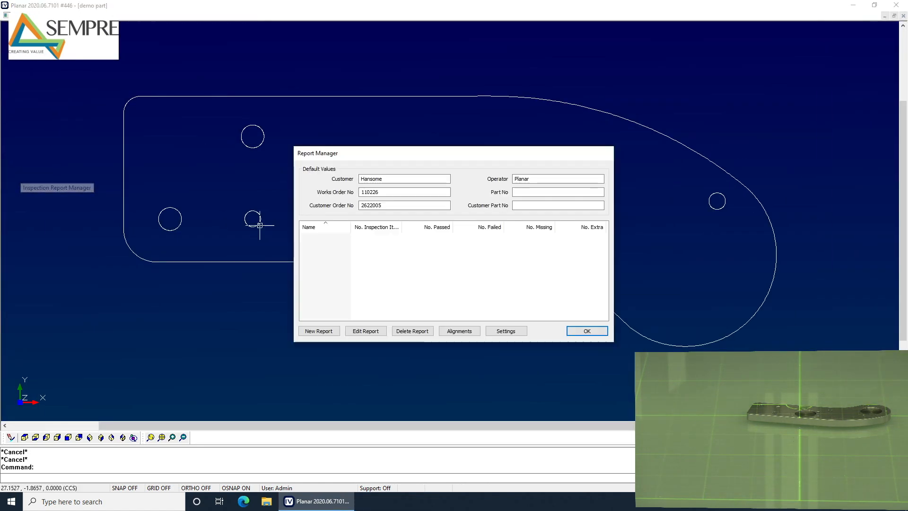
left_click(318, 331)
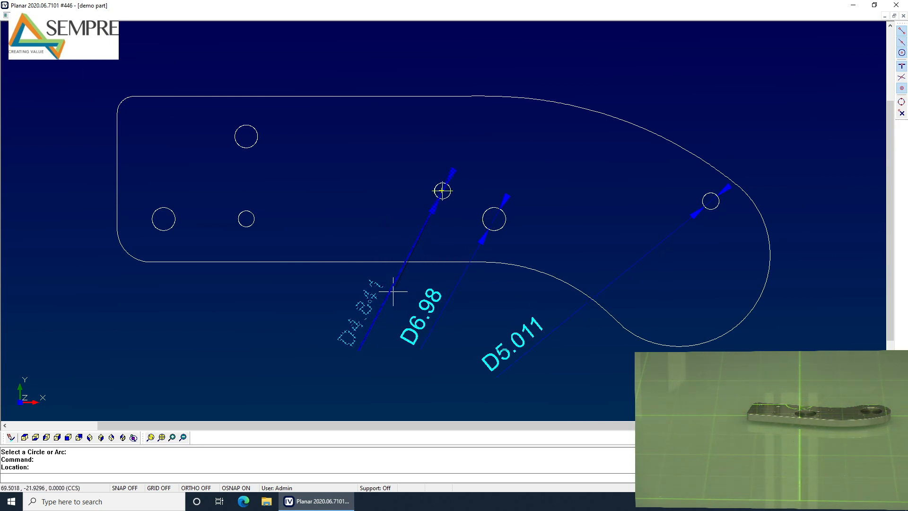
- Dimension the hole diameters (D4.841, D6.915, small lower left hole), then list the inspection reports
left_click(246, 137)
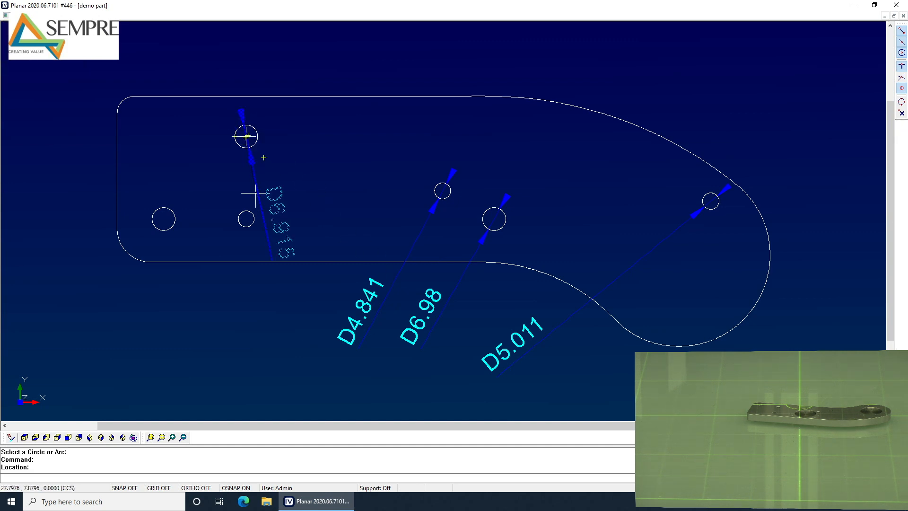
left_click(246, 228)
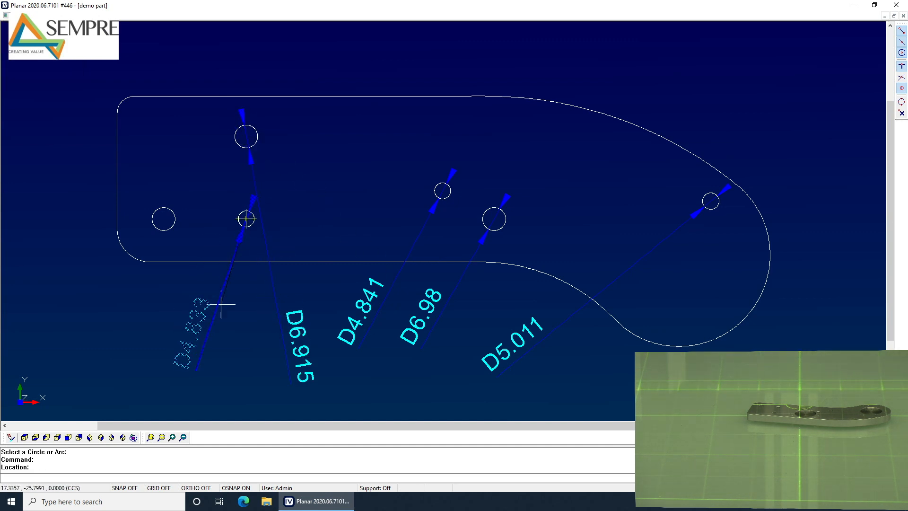
left_click(163, 219)
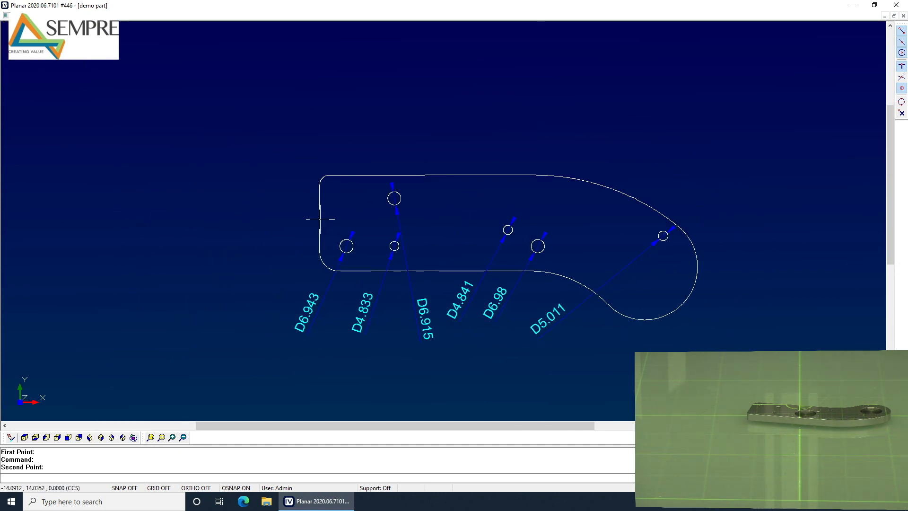
left_click(700, 272)
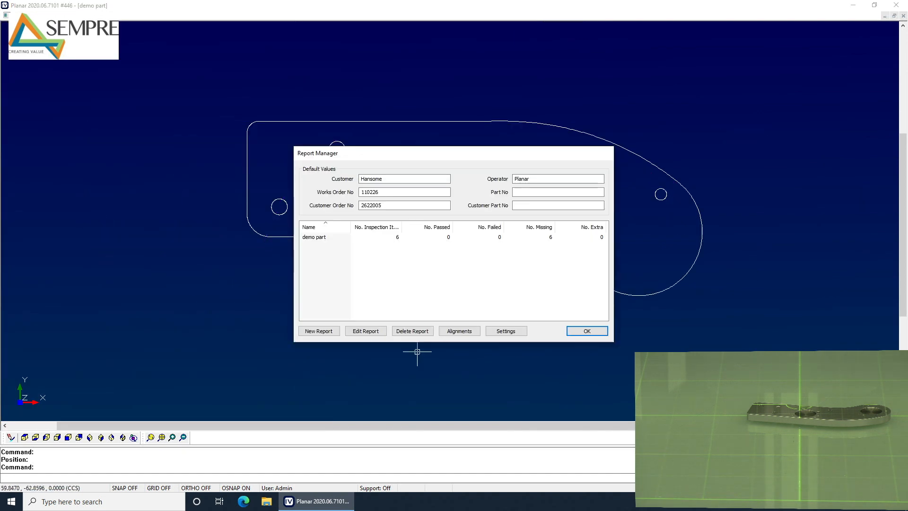
- Close the report list, returning to the demo part bracket drawing
left_click(586, 331)
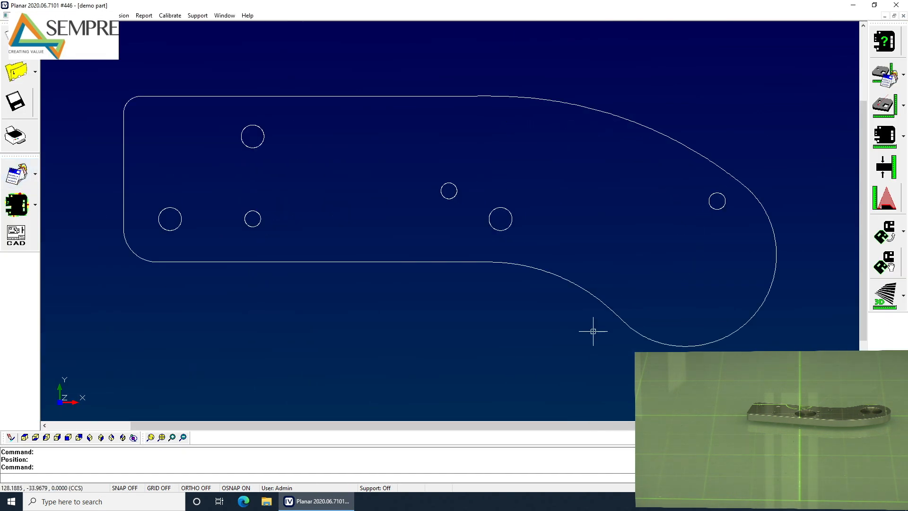
mouse_move(147, 191)
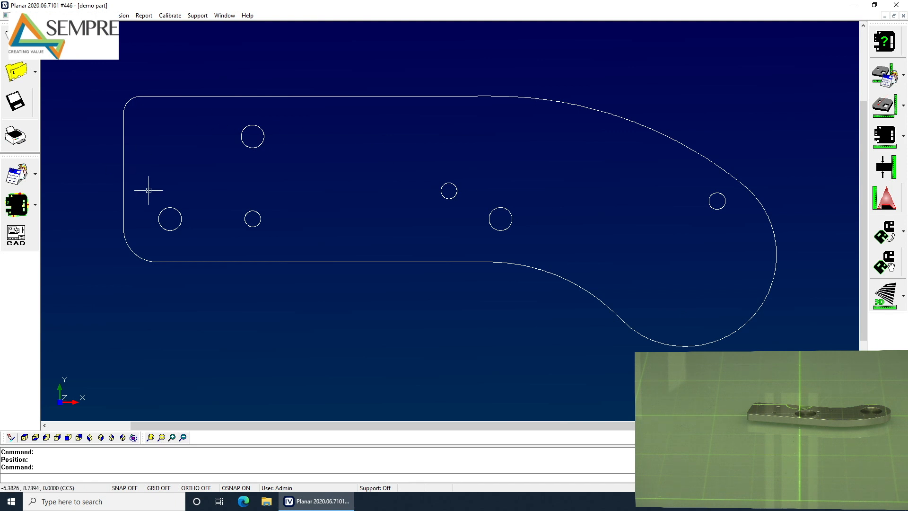
mouse_move(14, 174)
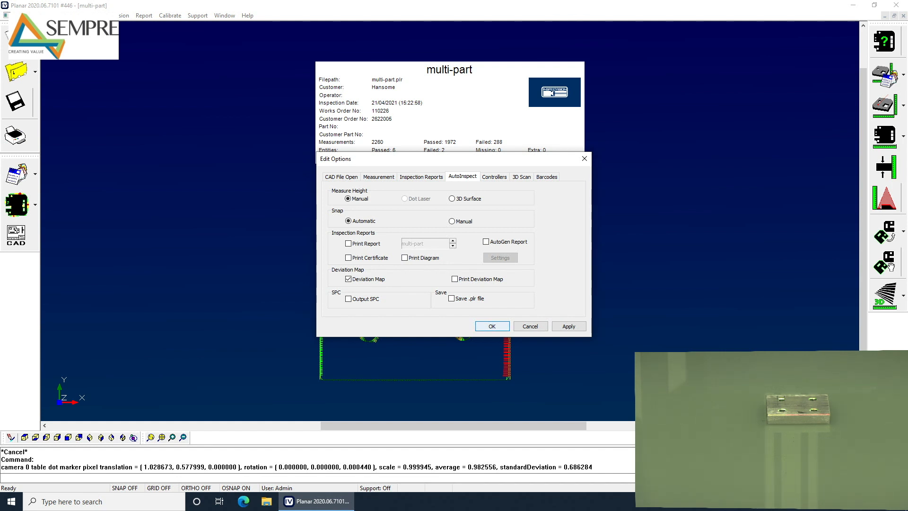
- Dismiss the auto-inspection settings and open the multi-part plate's inspection report
left_click(492, 326)
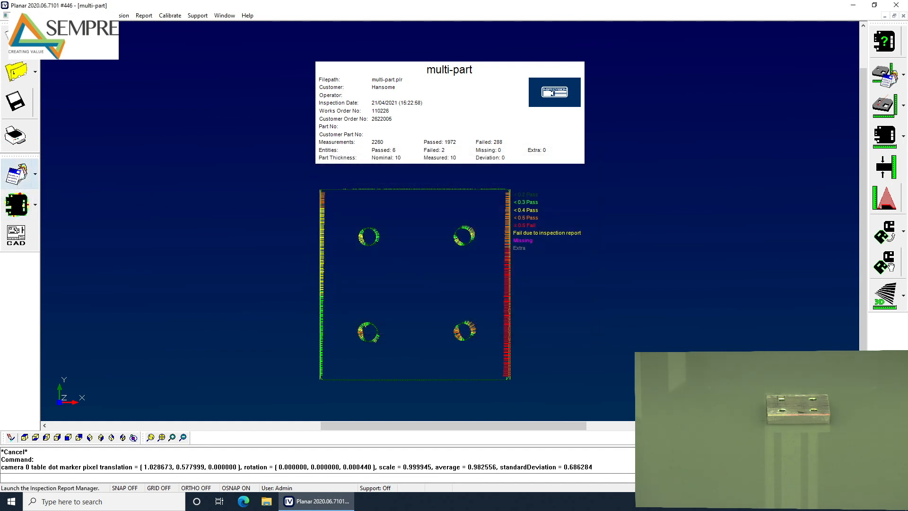
mouse_move(15, 173)
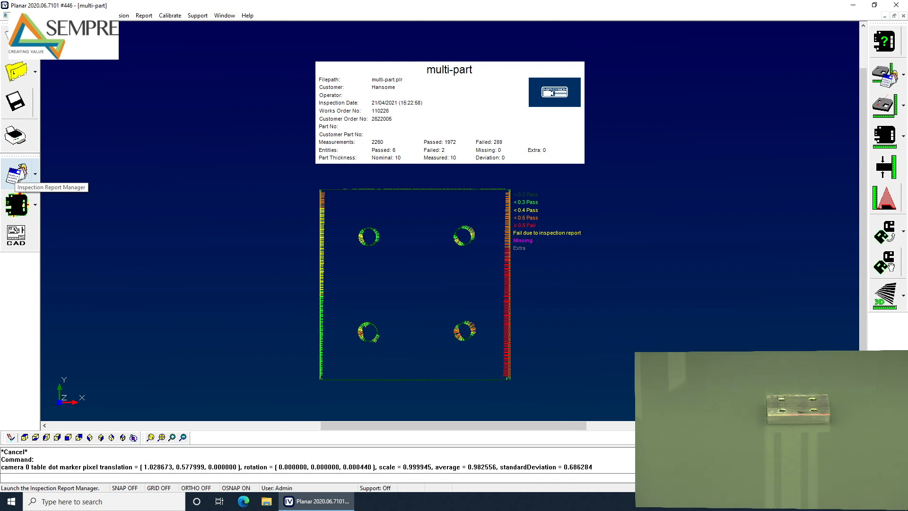
left_click(16, 173)
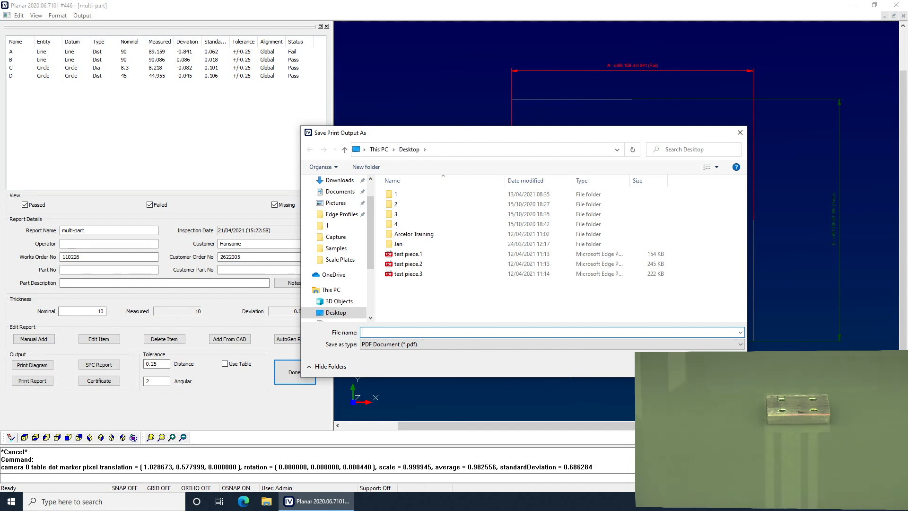
- Save the report PDF as 'part 1' and confirm it among recent files
type("part")
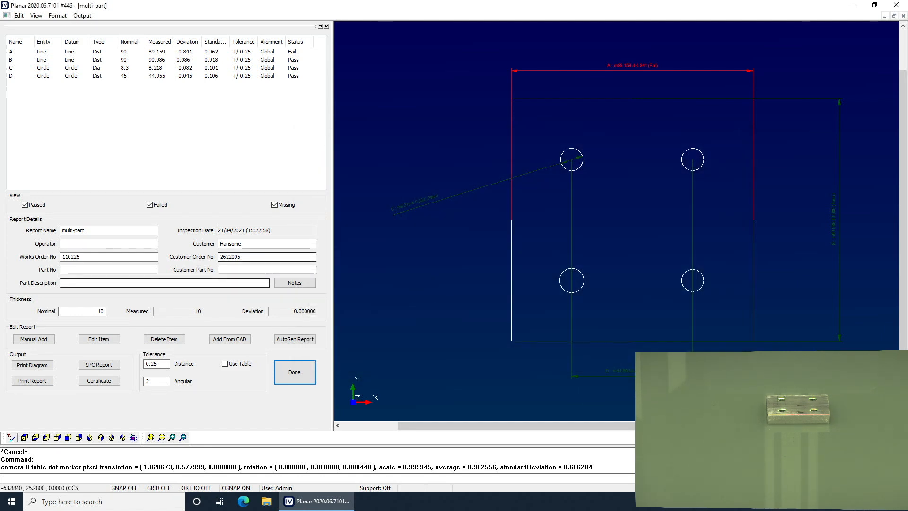
left_click(264, 501)
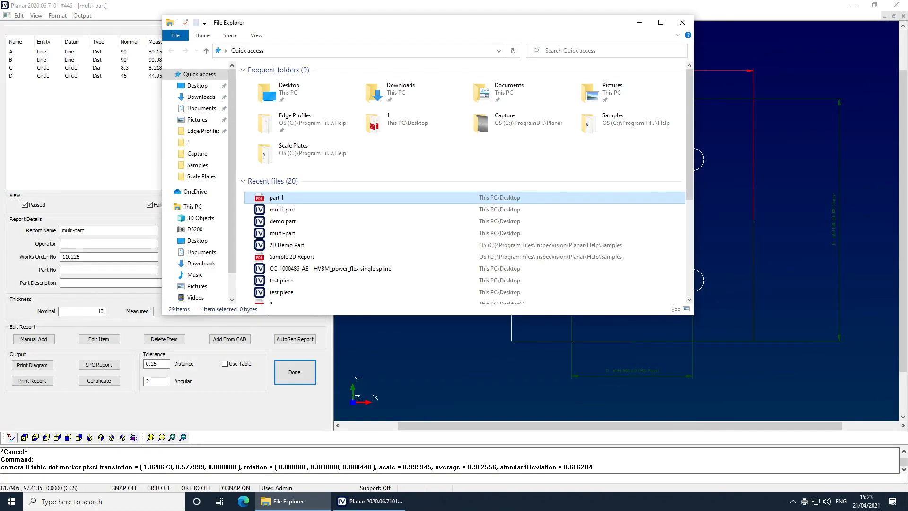
mouse_move(283, 210)
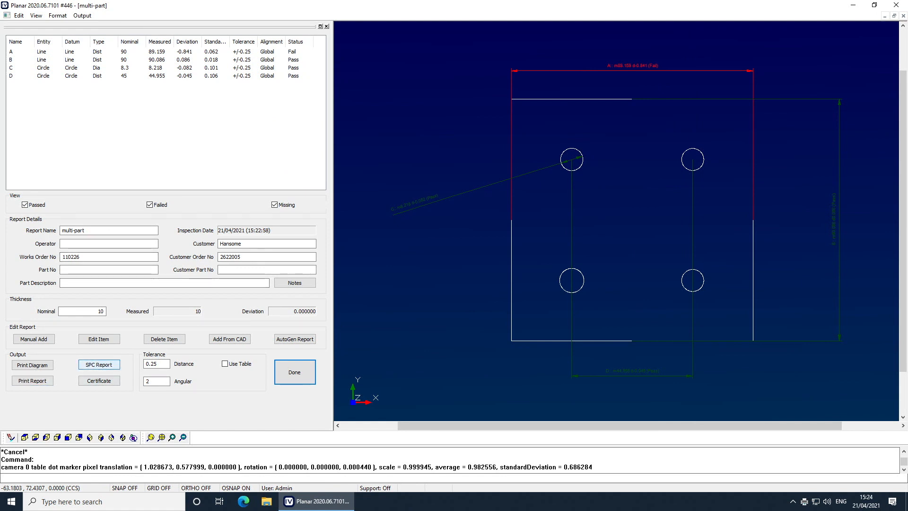
- Export the measurements as SPC file 'part 1.csv', verify it in Explorer, then close Explorer
left_click(98, 364)
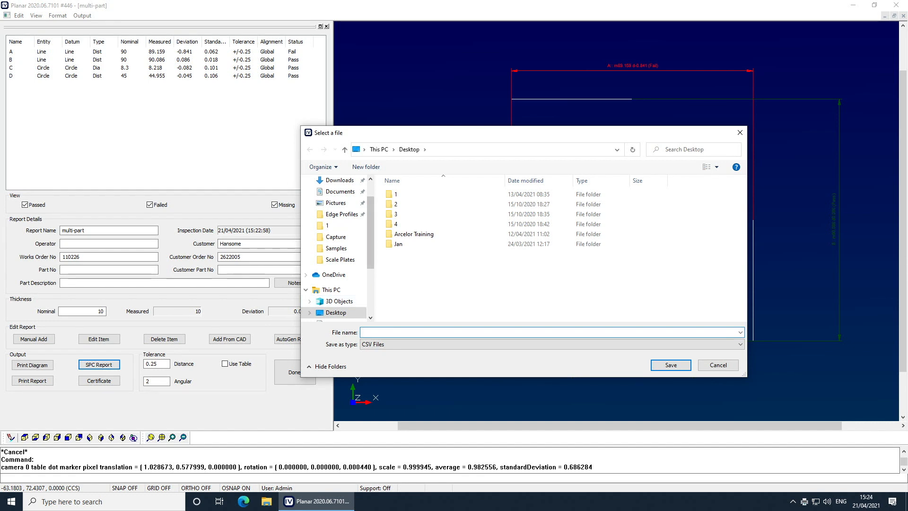
type("part 1")
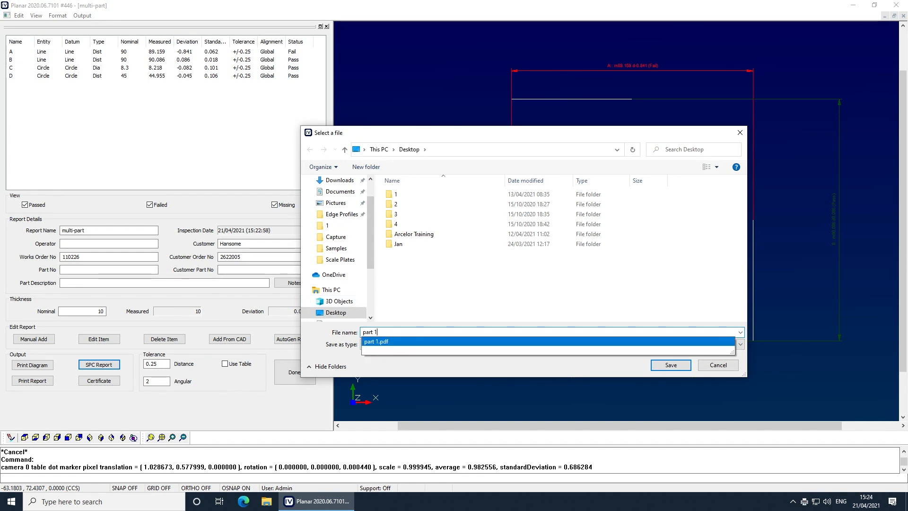
left_click(671, 365)
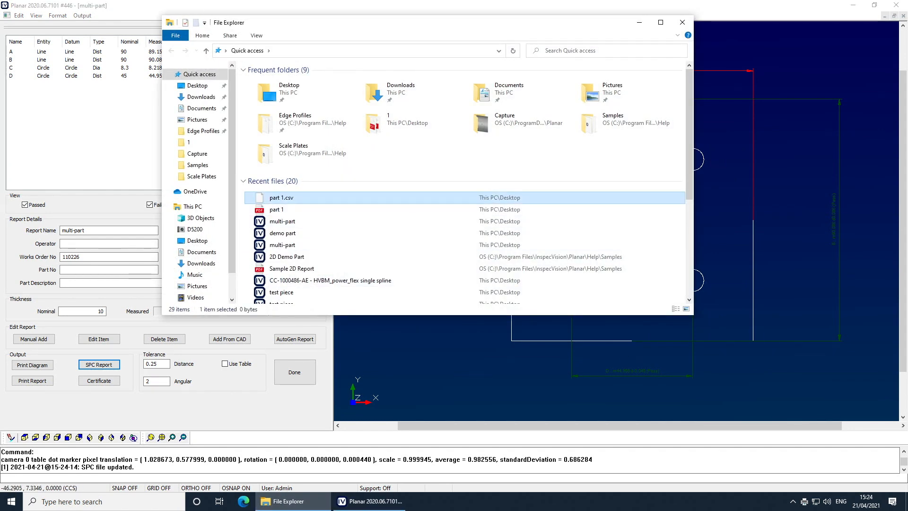
double_click(282, 198)
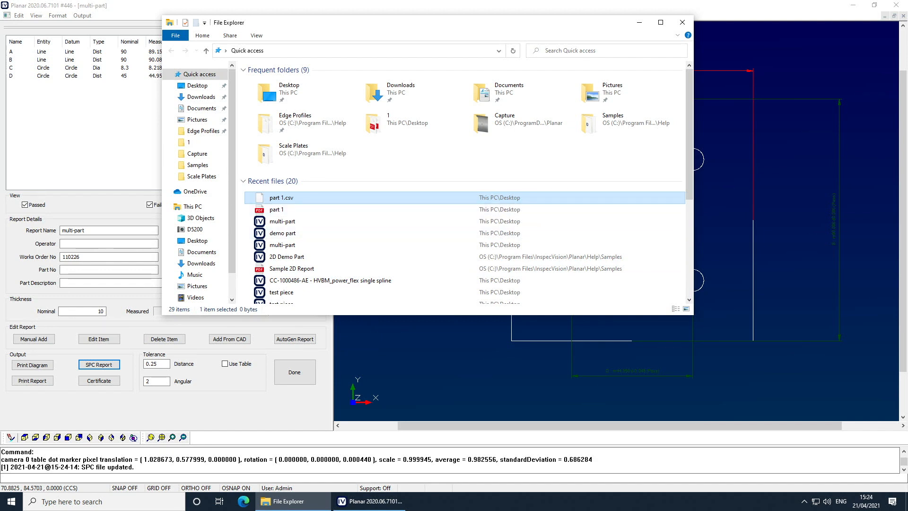
mouse_move(681, 22)
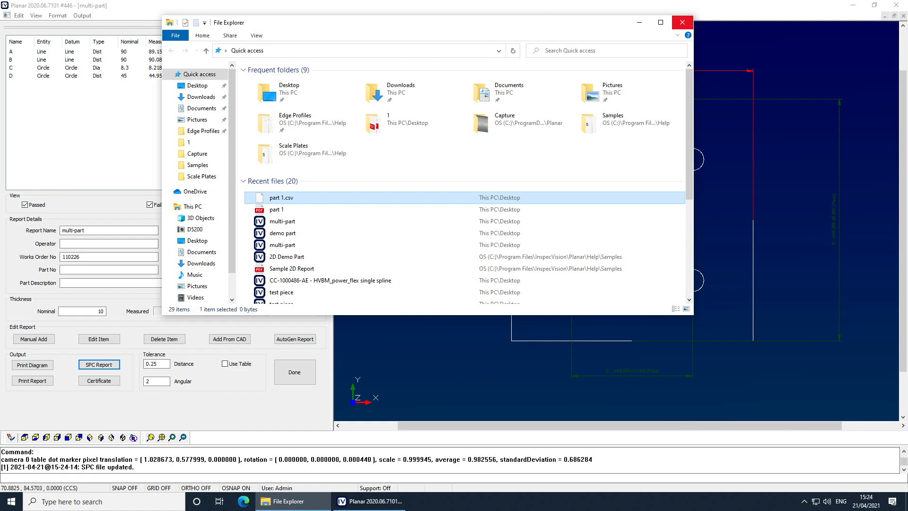
left_click(682, 22)
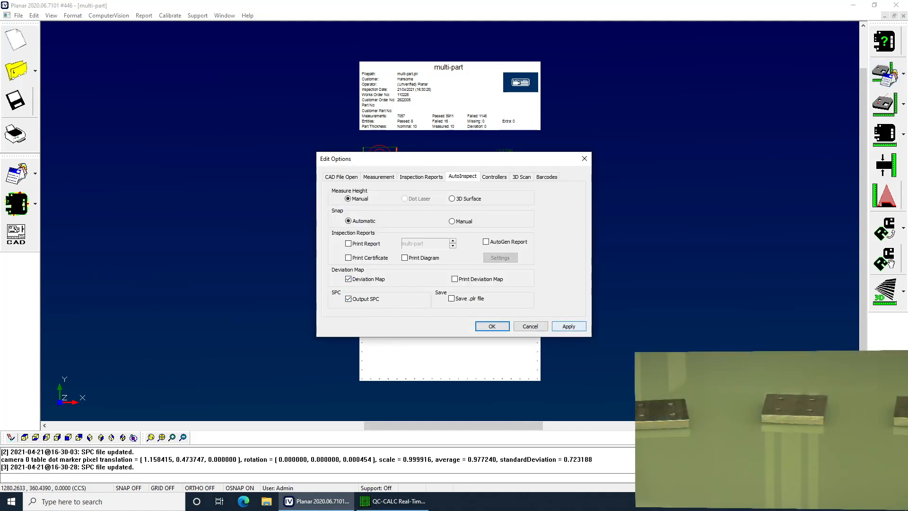
- Enable SPC output for auto-inspections and watch the live QC-CALC charts of part 1
left_click(492, 326)
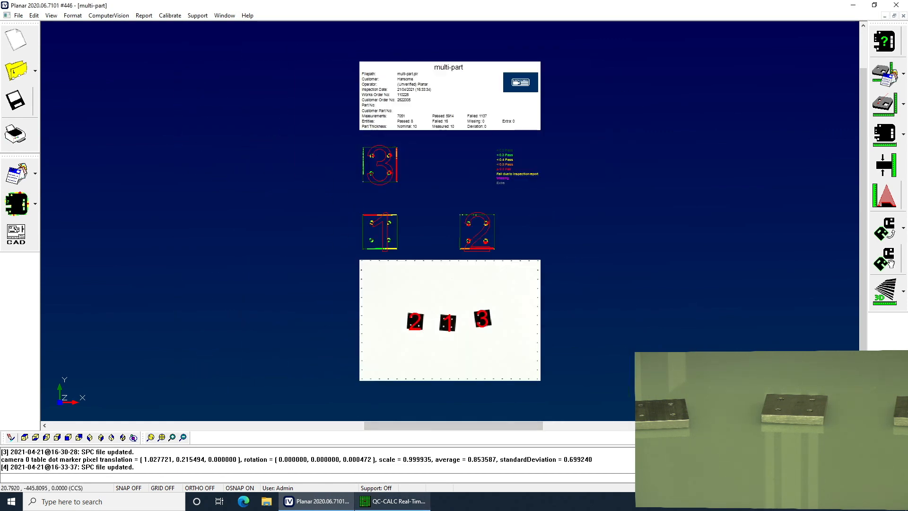
left_click(393, 500)
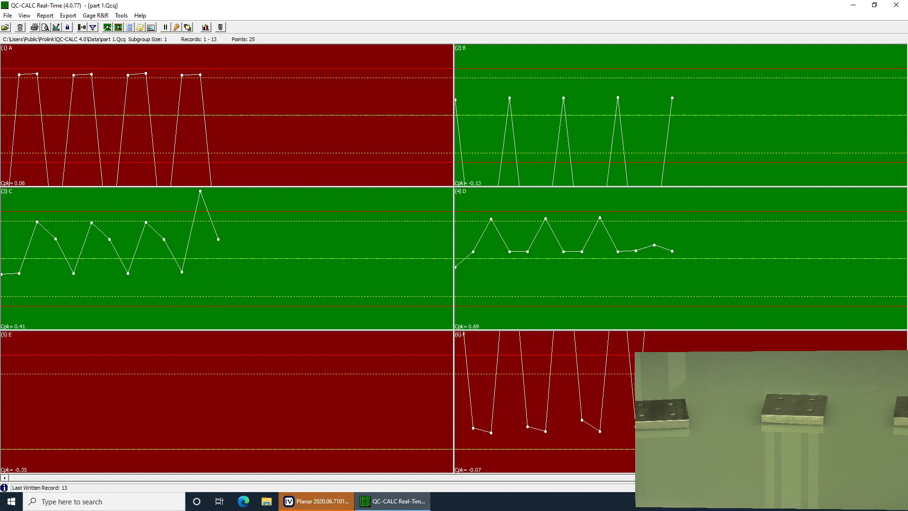
left_click(316, 502)
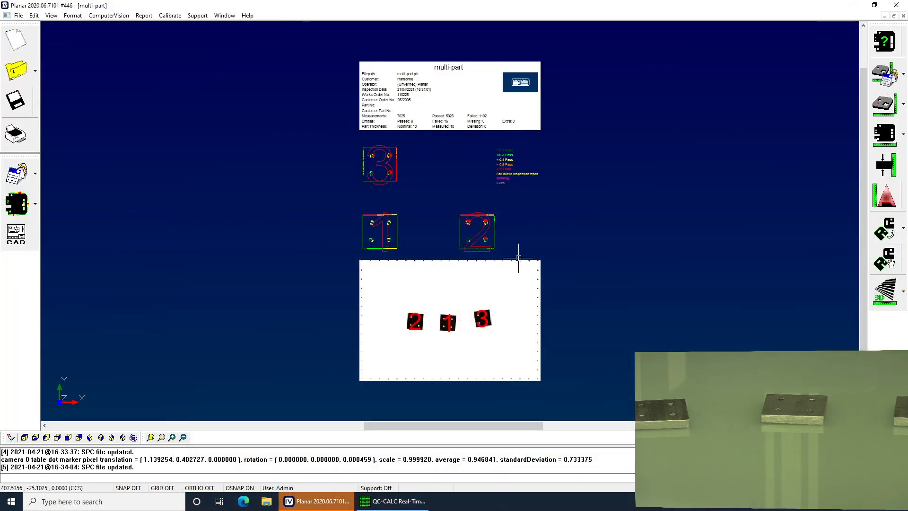
mouse_move(429, 240)
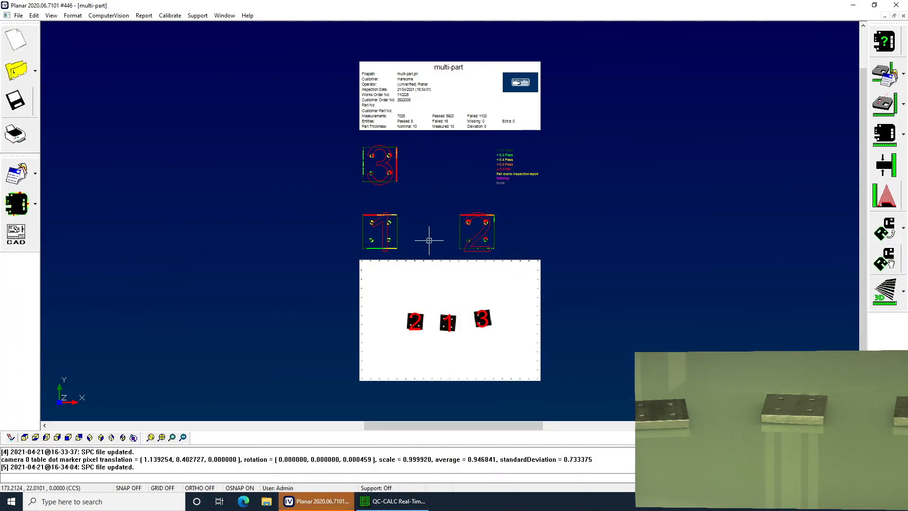